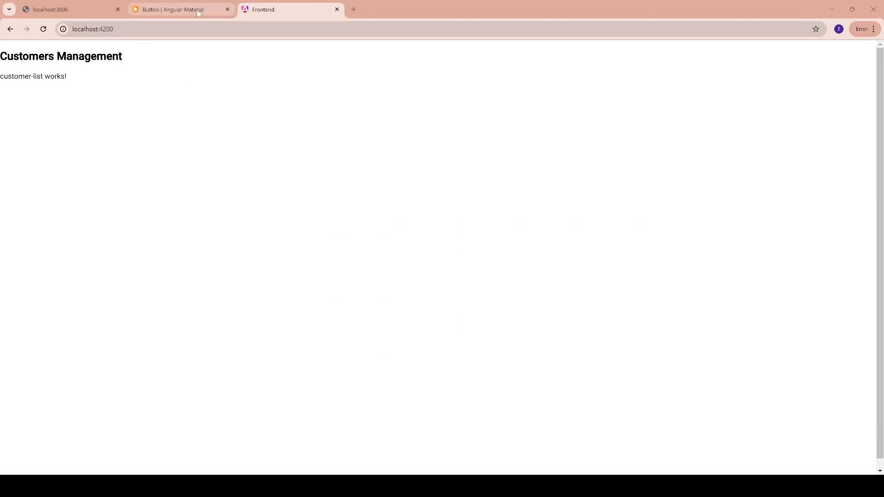
Browse the Angular Material documentation's Components catalogue.
left_click(180, 9)
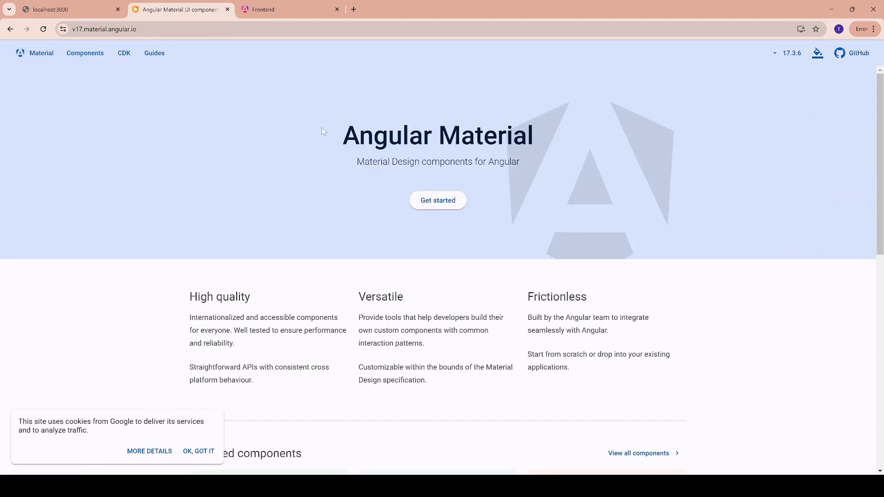
mouse_move(343, 128)
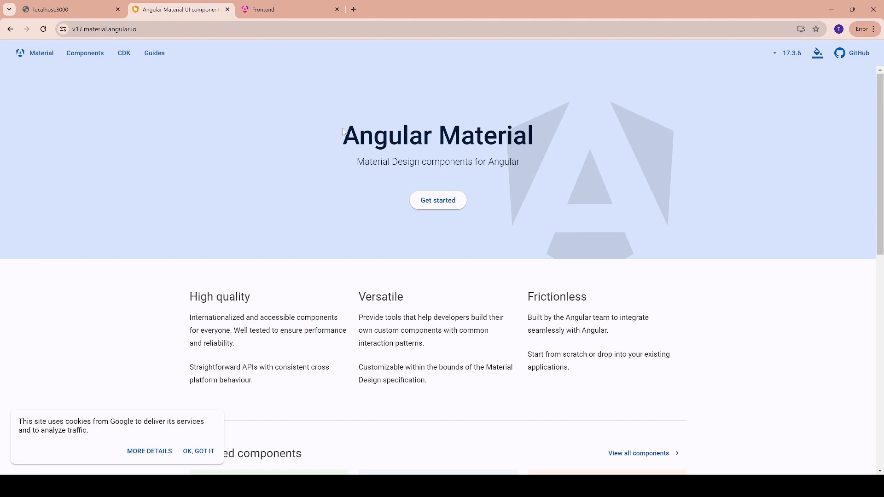
mouse_move(84, 53)
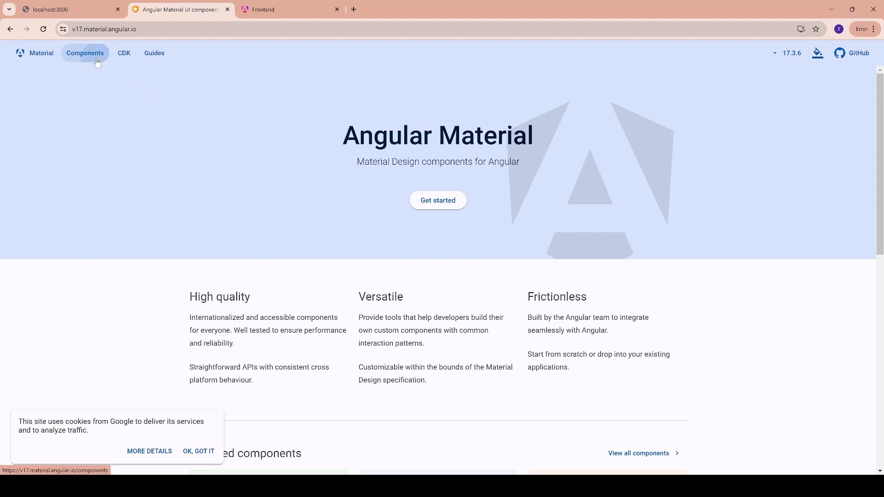
left_click(85, 54)
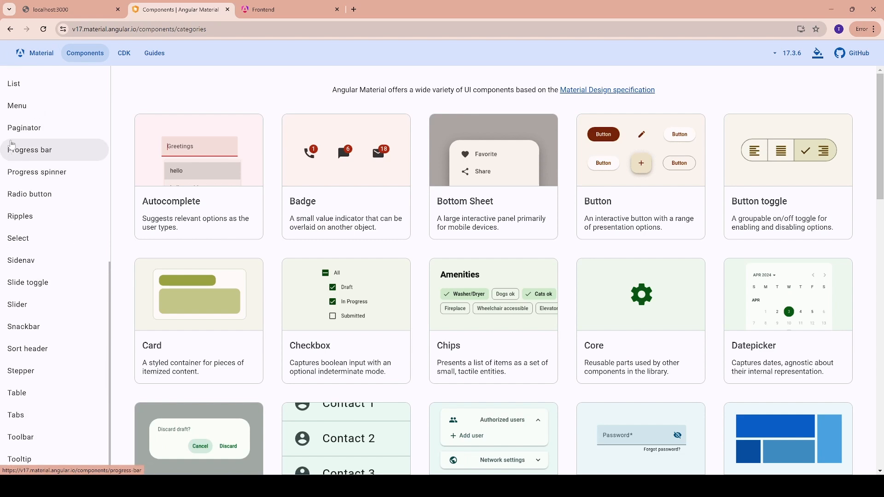
scroll("down", 3)
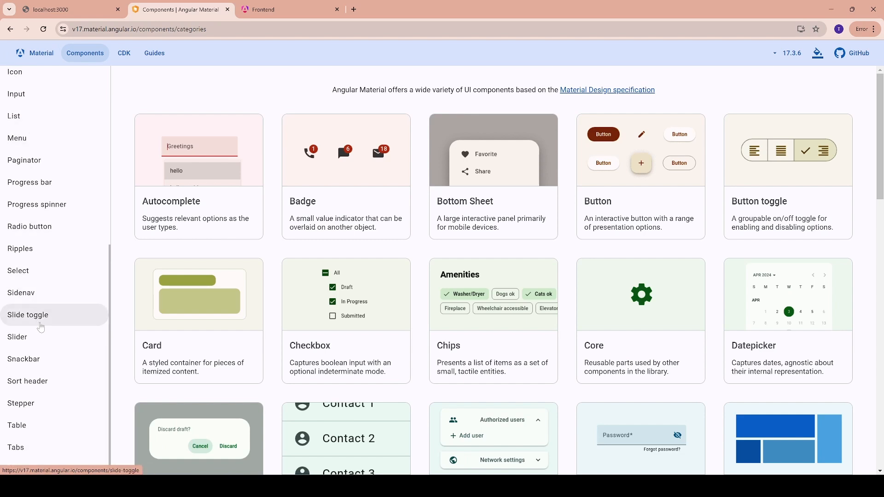
scroll("down", 3)
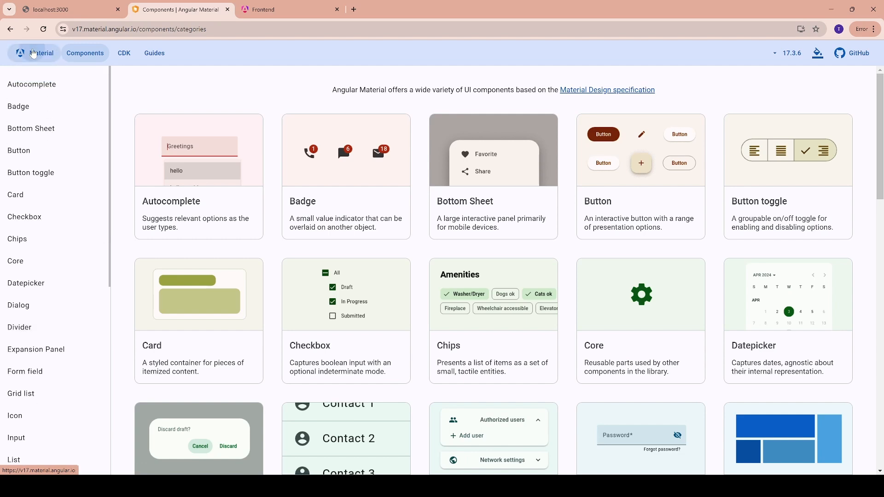
Return to the docs home page and enter the Getting Started guide.
left_click(34, 53)
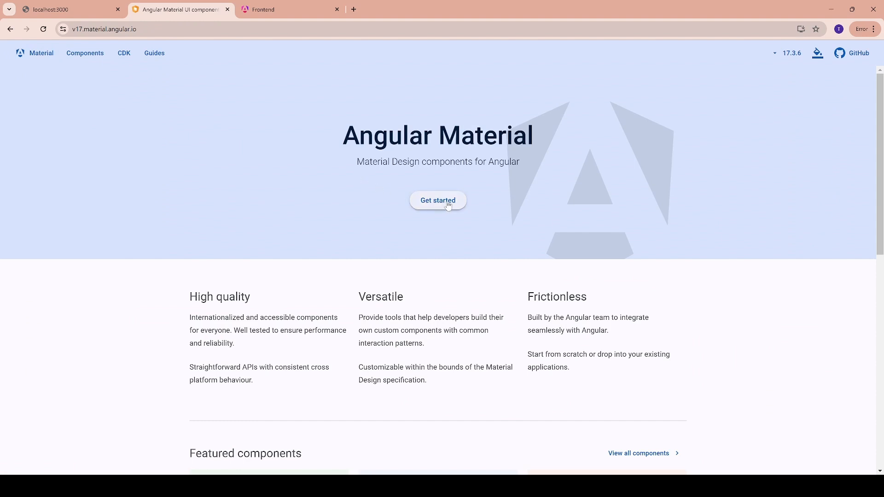
left_click(438, 199)
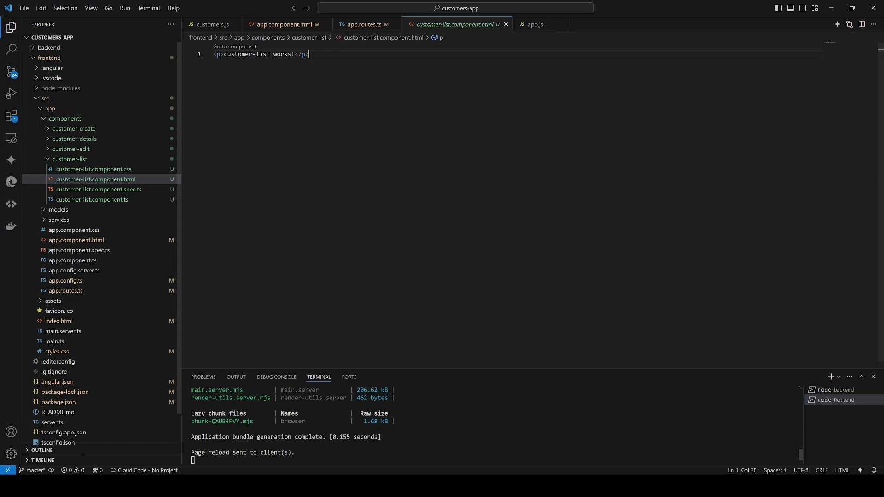
mouse_move(52, 68)
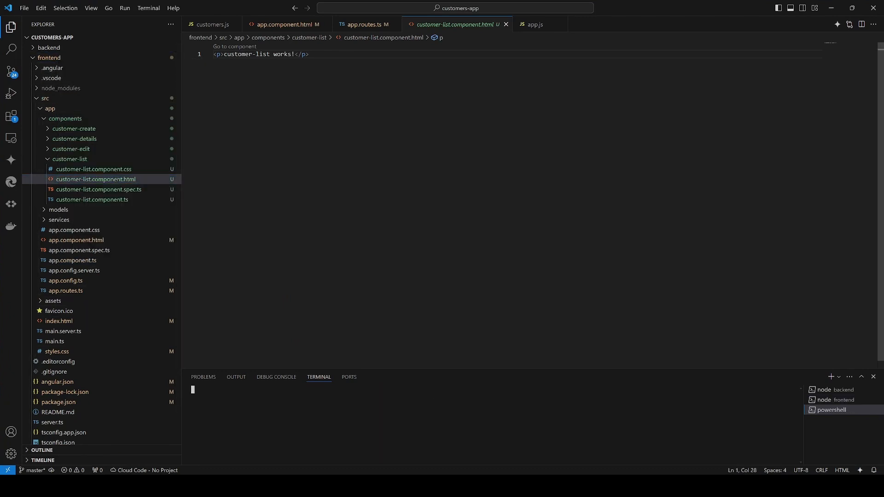
type("ng add @angular/material")
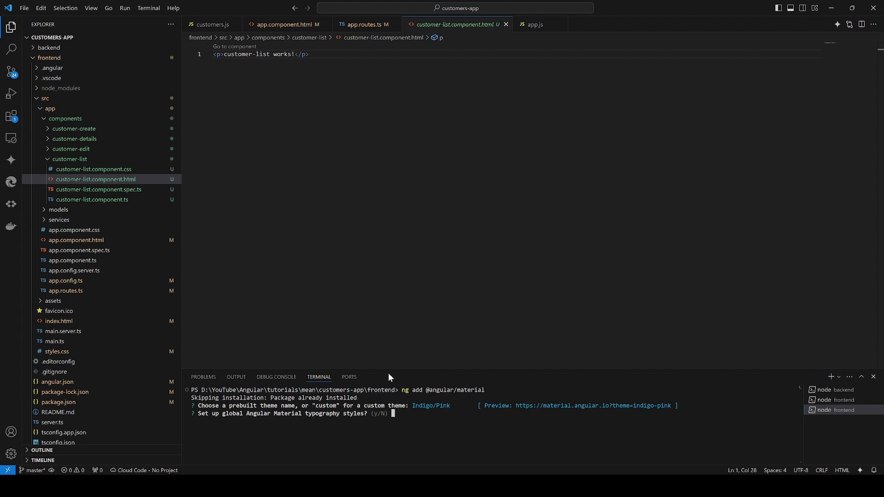
type("N")
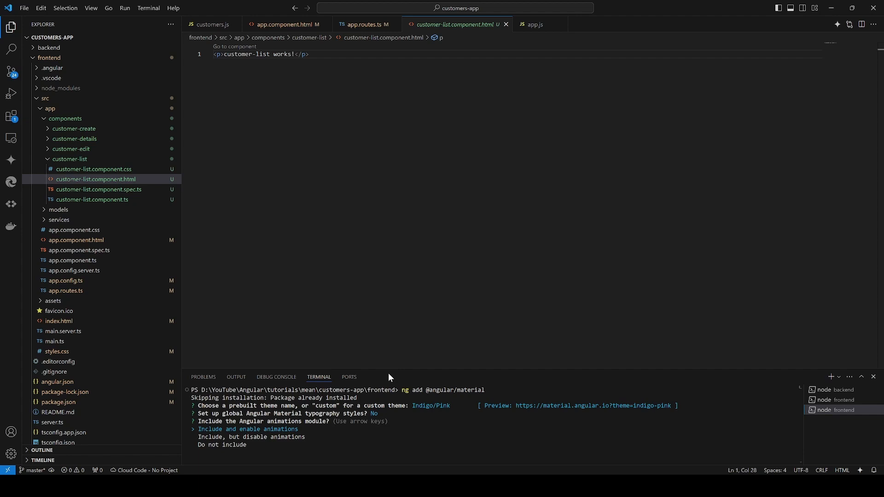
key("enter")
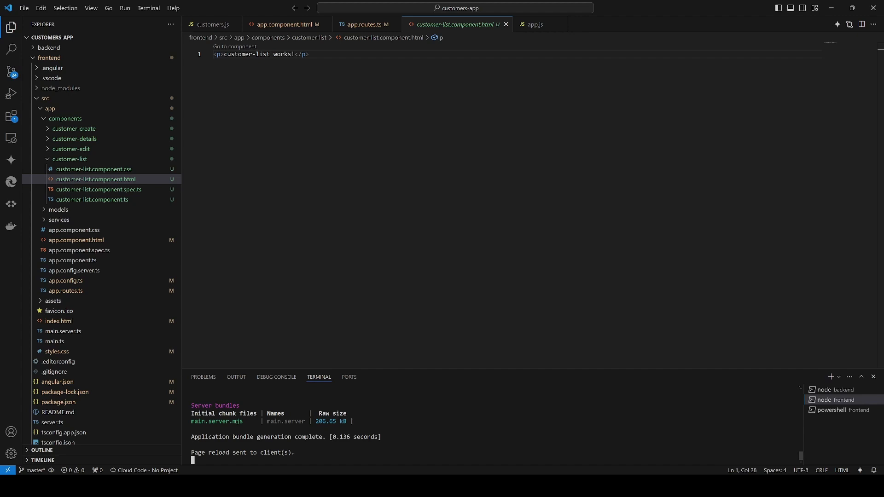
Stop the running frontend dev server and clear the terminal.
key("ctrl+c")
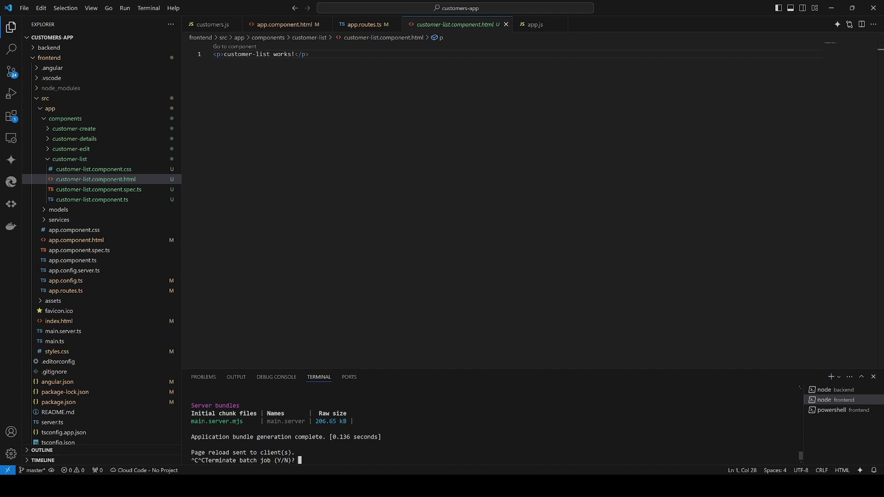
type("y")
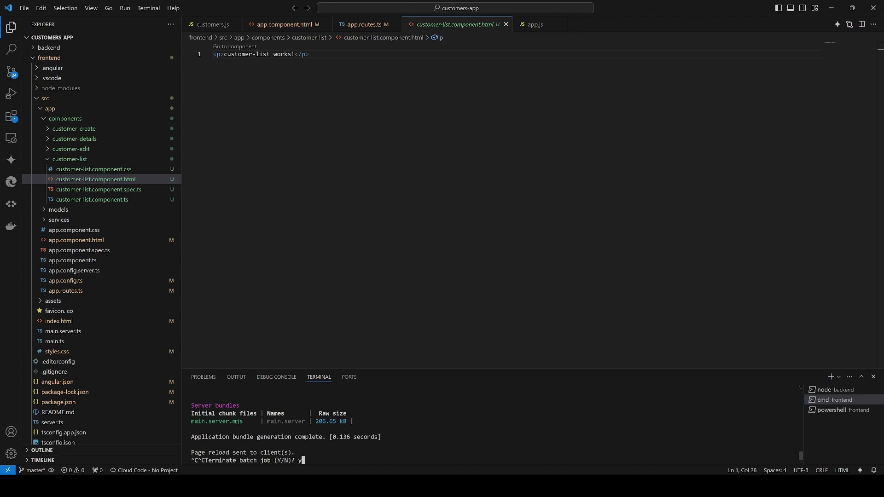
type("cls")
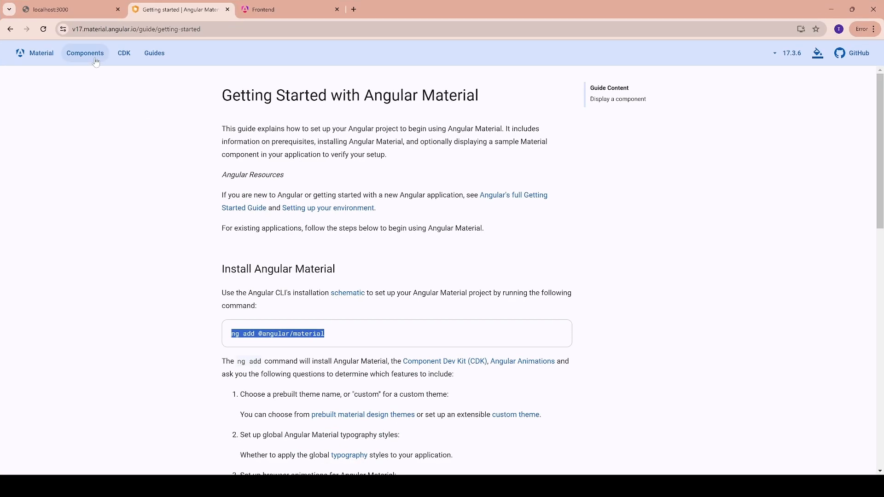
Navigate to the Button component documentation in the version 16 docs.
left_click(85, 54)
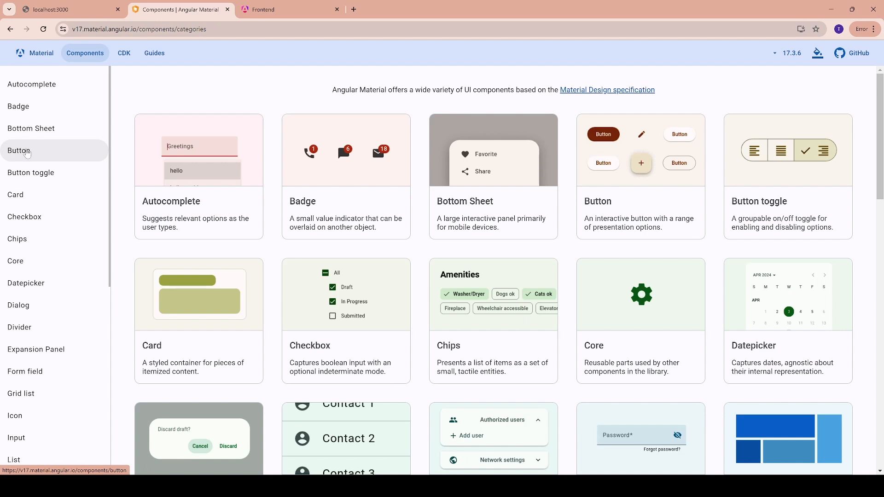
left_click(19, 150)
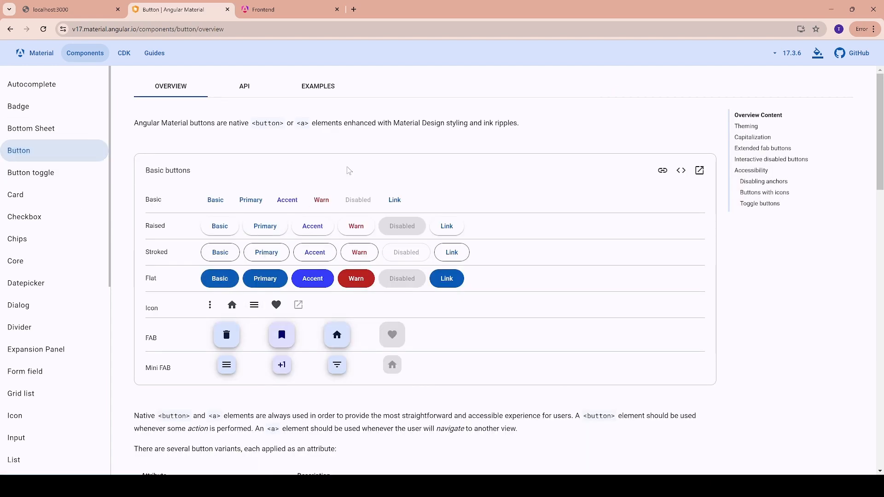
left_click(789, 53)
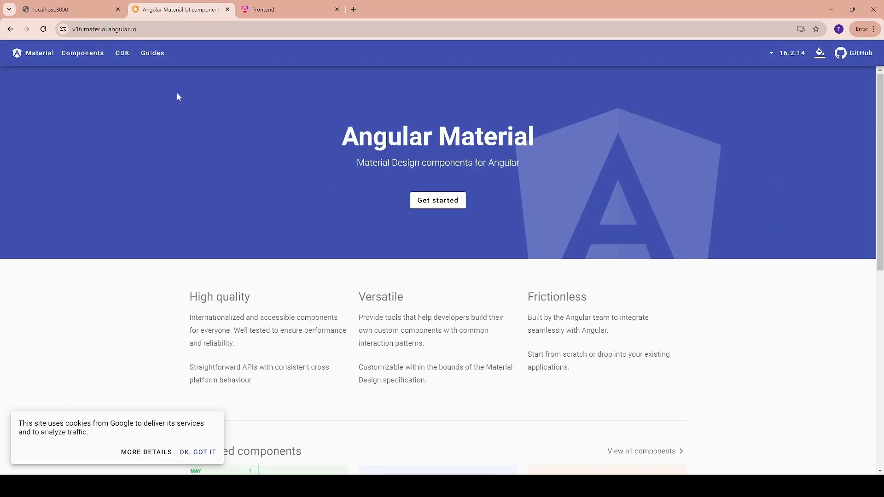
left_click(82, 53)
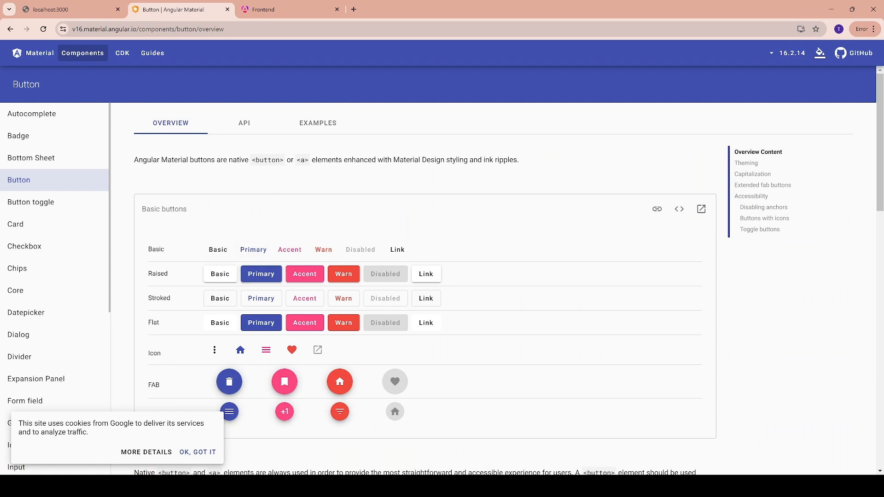
View the Button API reference with the MatButtonModule import and dismiss the cookie notice.
left_click(243, 122)
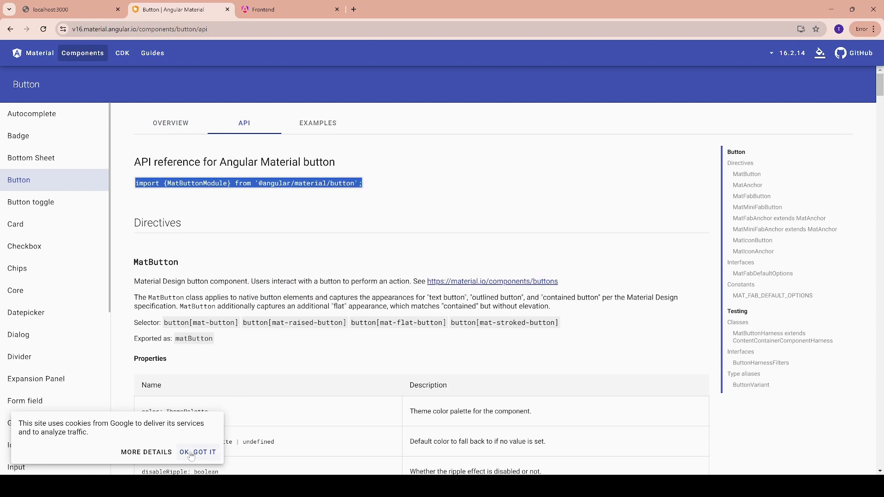
left_click(197, 451)
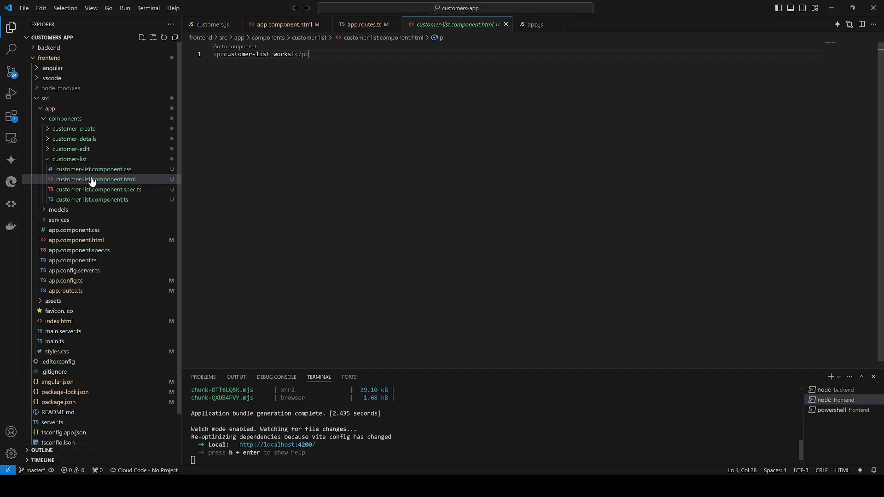
left_click(92, 199)
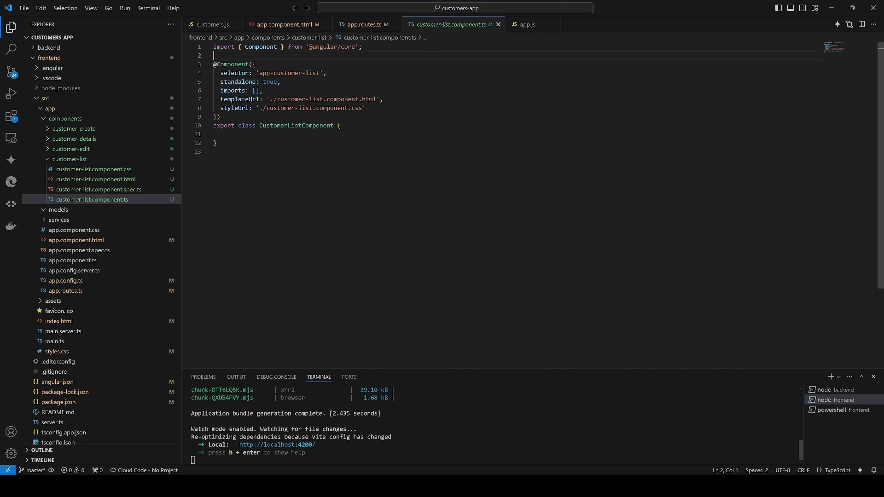
type("import { MatButtonModule } from '@angular/material/button';")
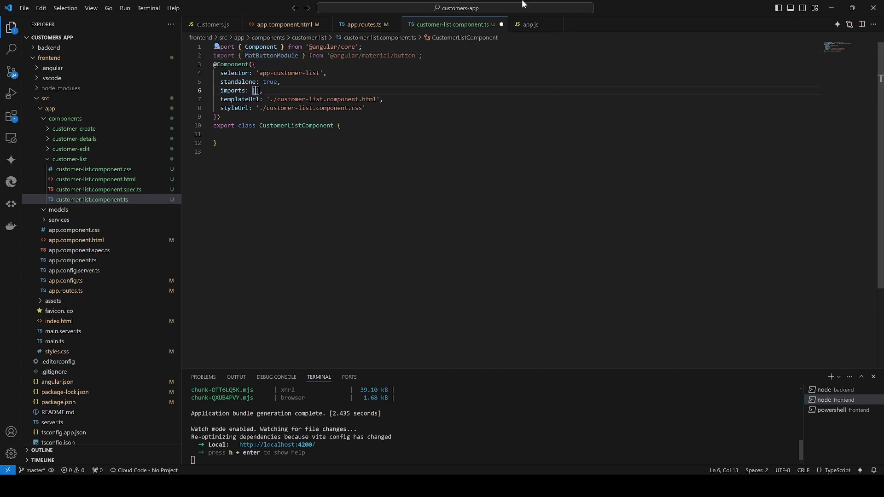
type("MatButtonModule")
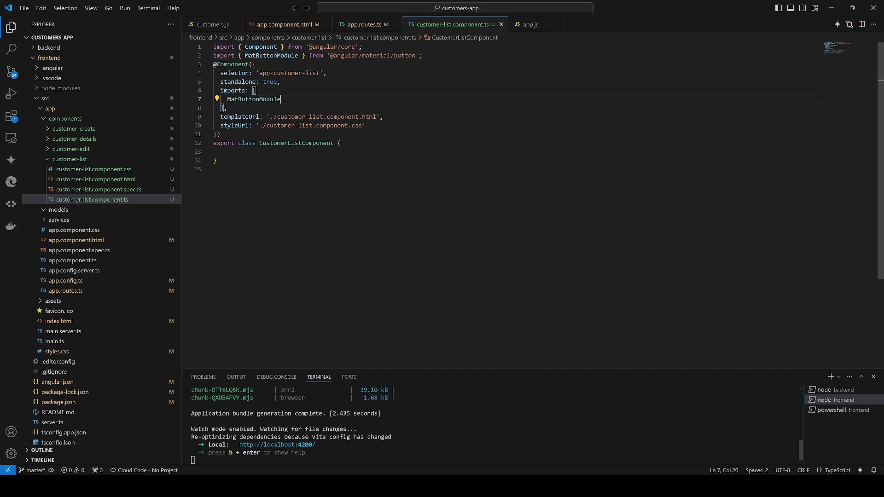
left_click(181, 9)
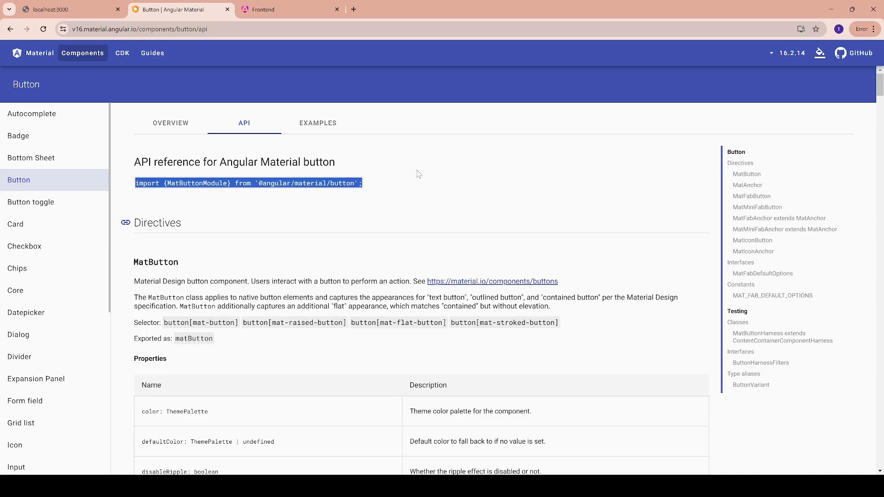
Show the Basic buttons example source and select the primary mat-raised-button markup line.
left_click(318, 122)
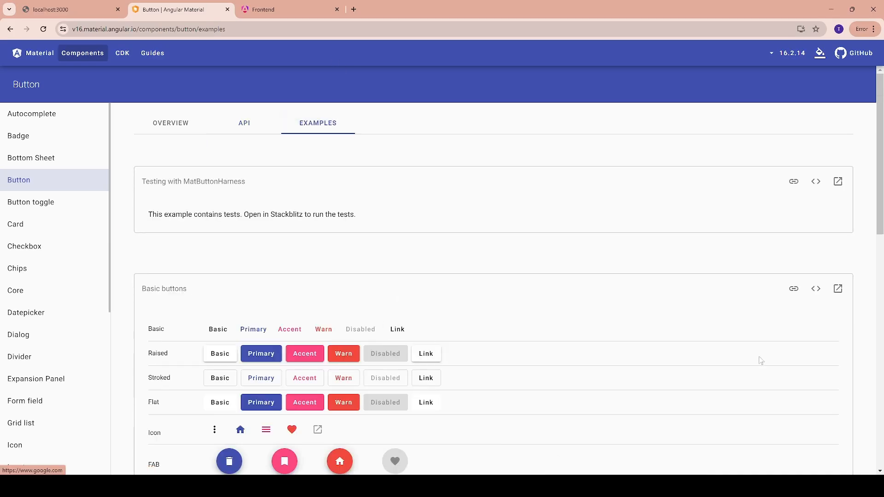
left_click(815, 288)
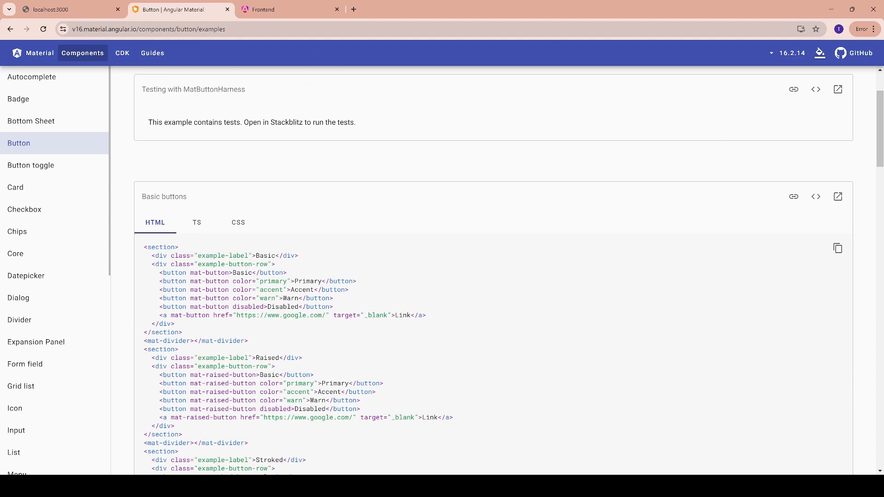
triple_click(254, 383)
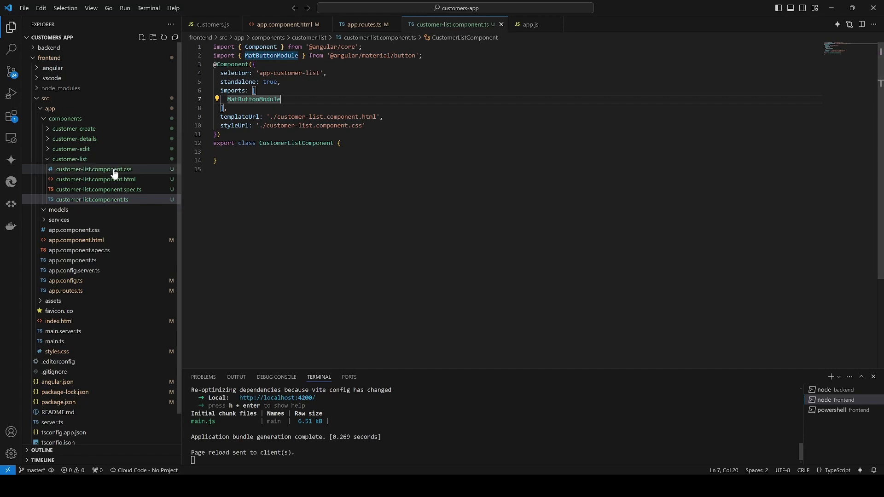
Place a primary raised button labelled 'Create New Customer' in customer-list.component.html.
left_click(95, 180)
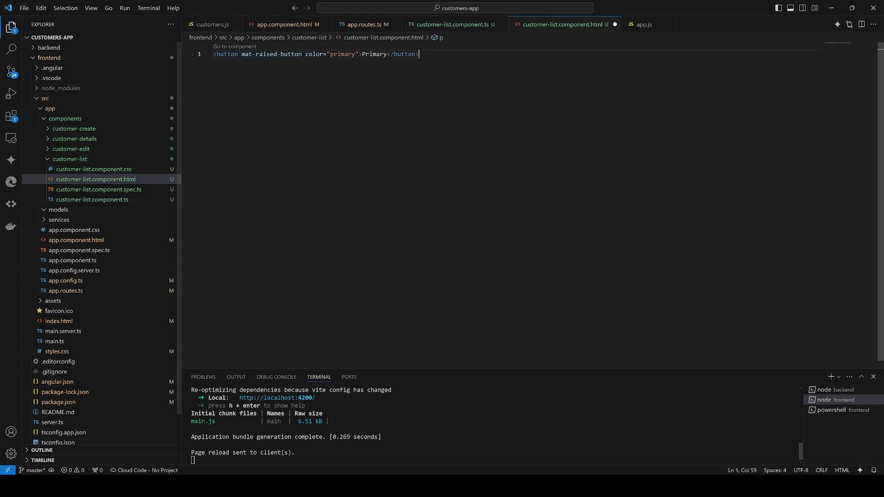
double_click(374, 54)
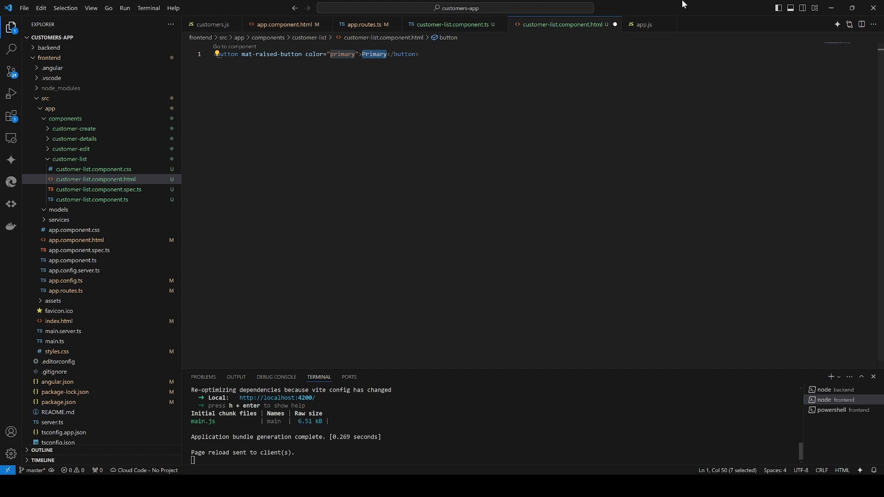
type("Create New")
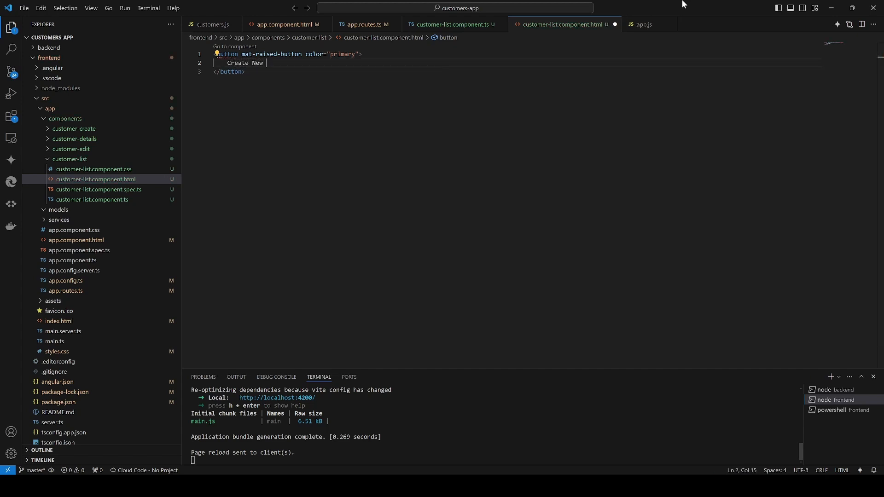
type("Customer")
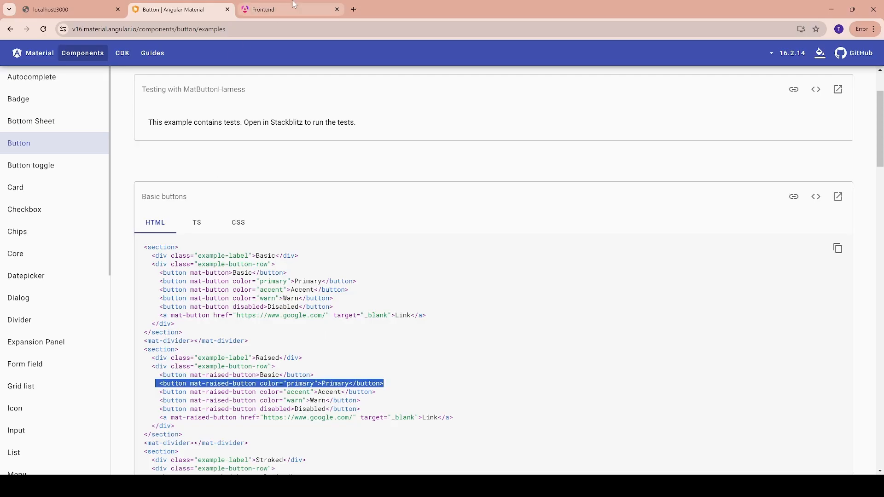
Check the Create New Customer button in the app at localhost:4200, then minimize Chrome.
left_click(287, 9)
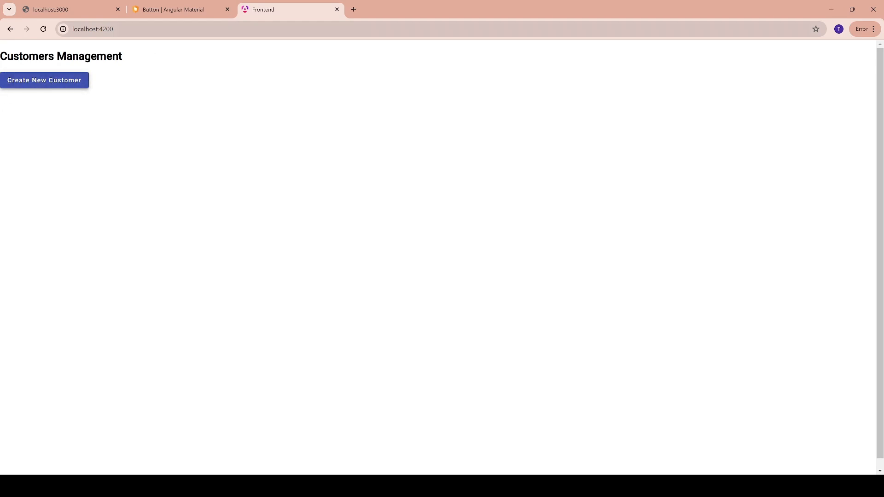
mouse_move(180, 9)
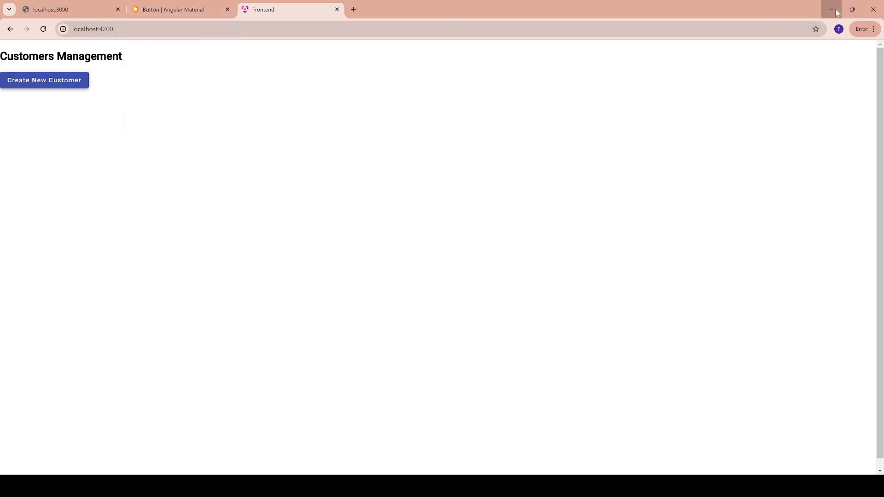
left_click(830, 9)
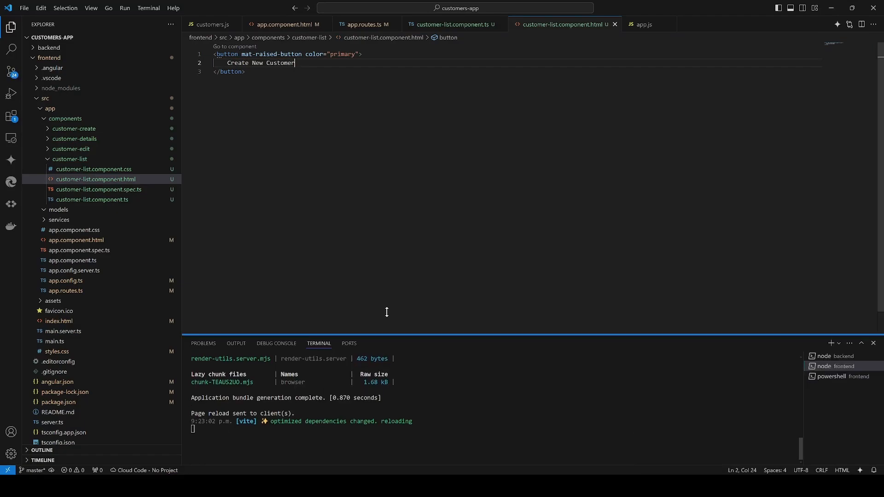
Run npm install bootstrap in the frontend PowerShell terminal.
left_click(834, 265)
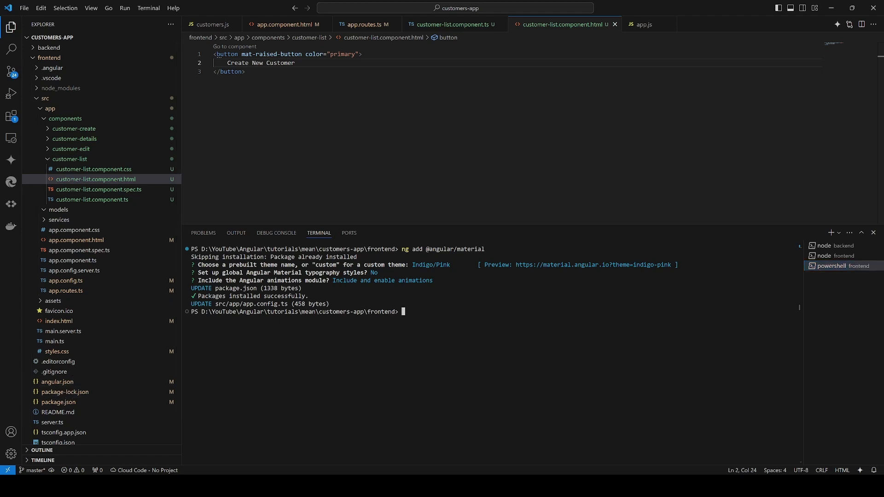
type("in")
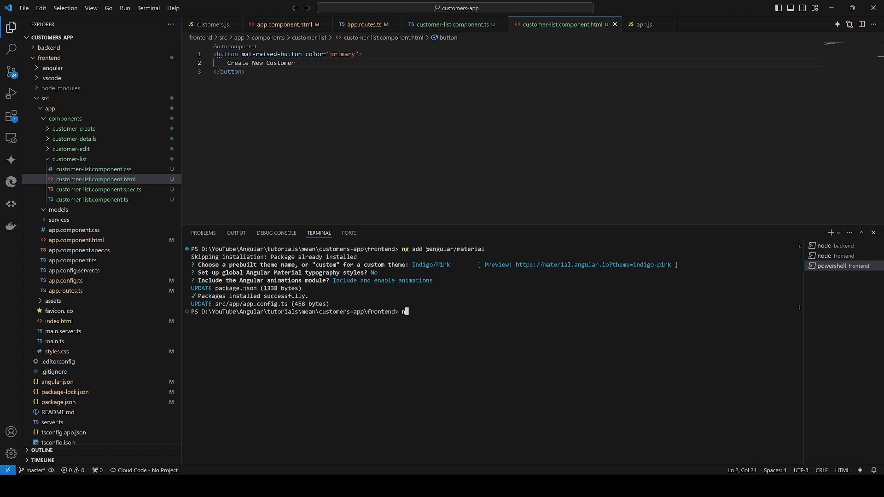
type("npm install b")
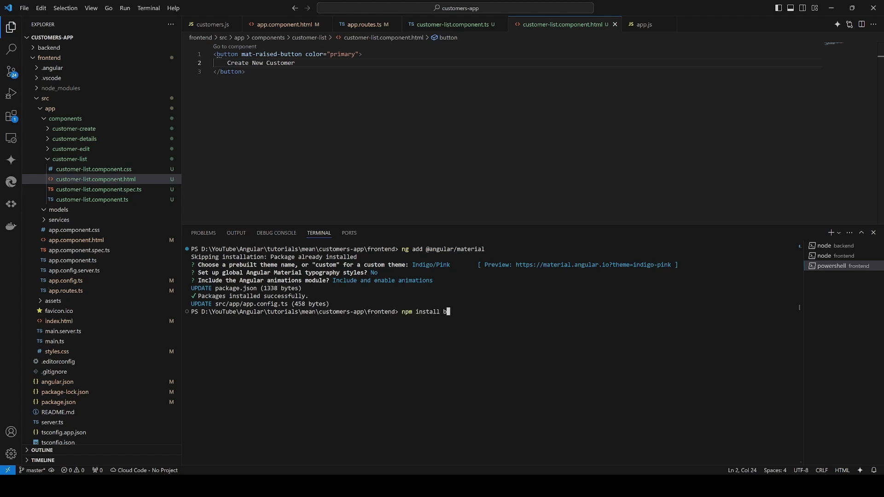
type("ootstrap")
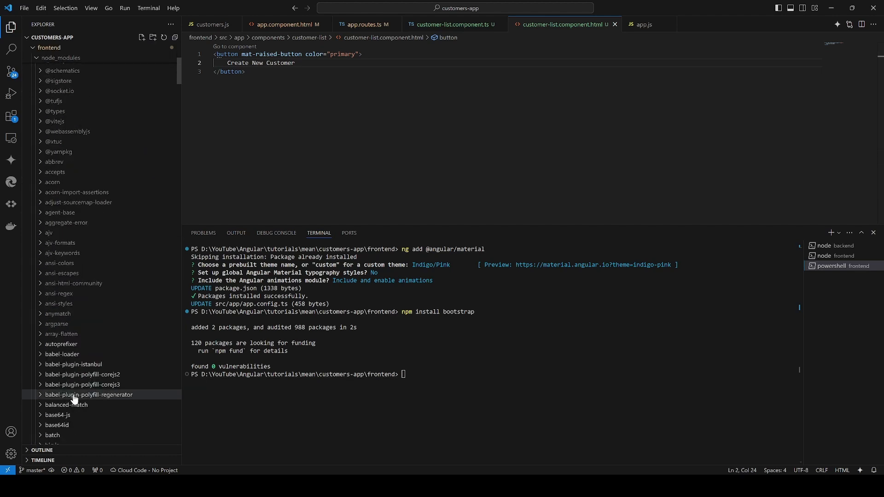
mouse_move(59, 424)
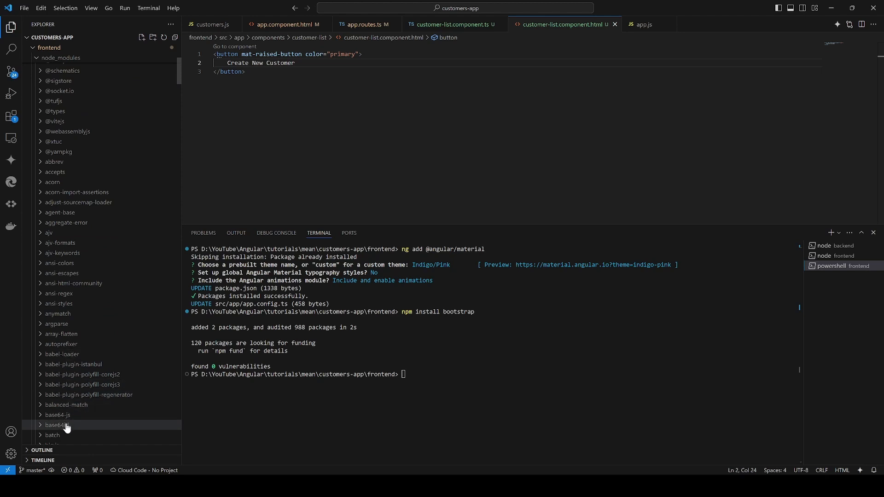
Browse node_modules in the Explorer and bring up angular.json.
scroll("down", 3)
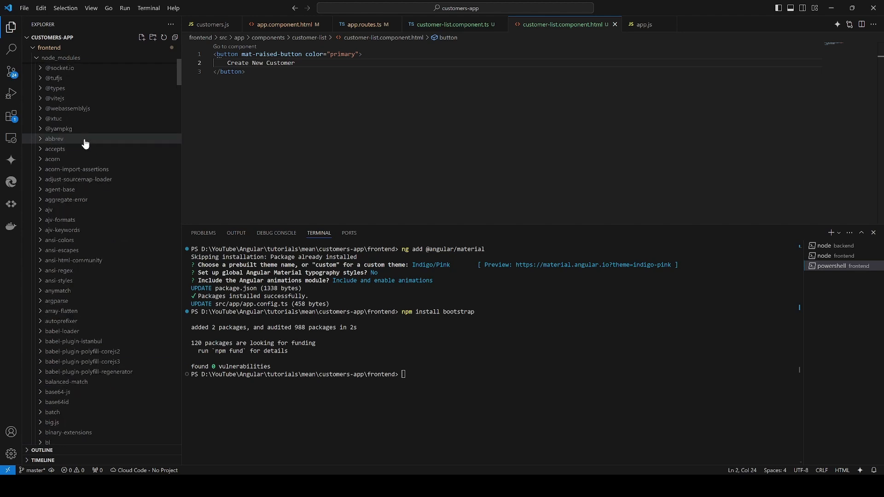
left_click(60, 89)
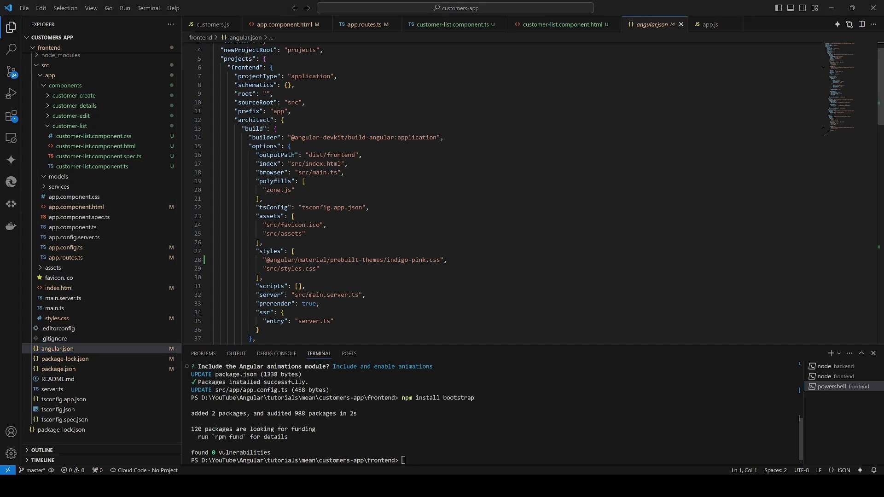
Start a styles entry with node_modules/bootstrap/ and locate Bootstrap's dist/css folder in the Explorer.
key("Enter")
type("\"")
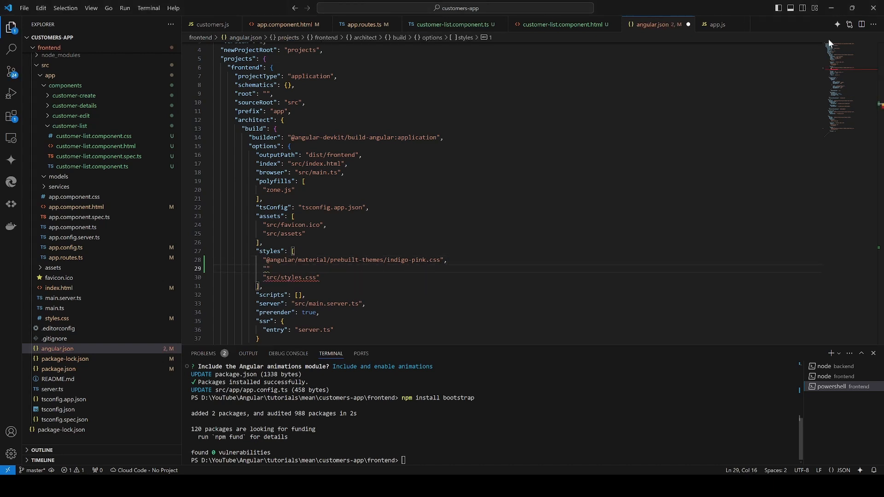
type("node")
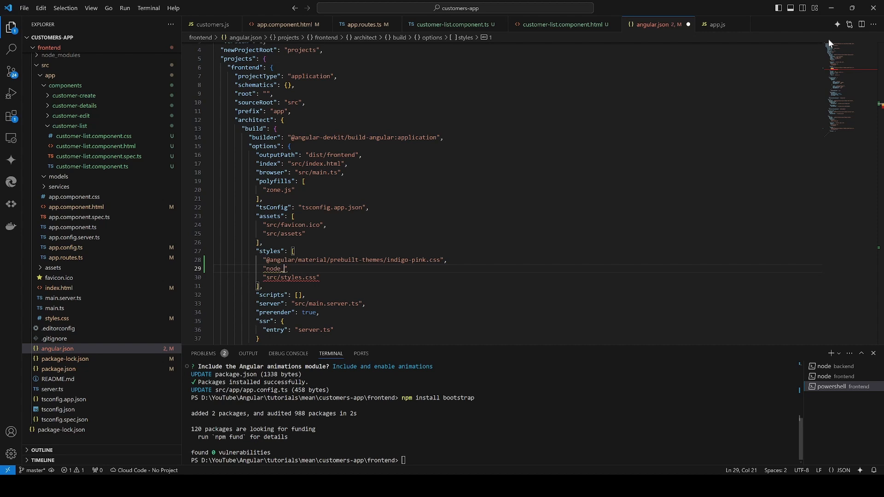
type("_modules")
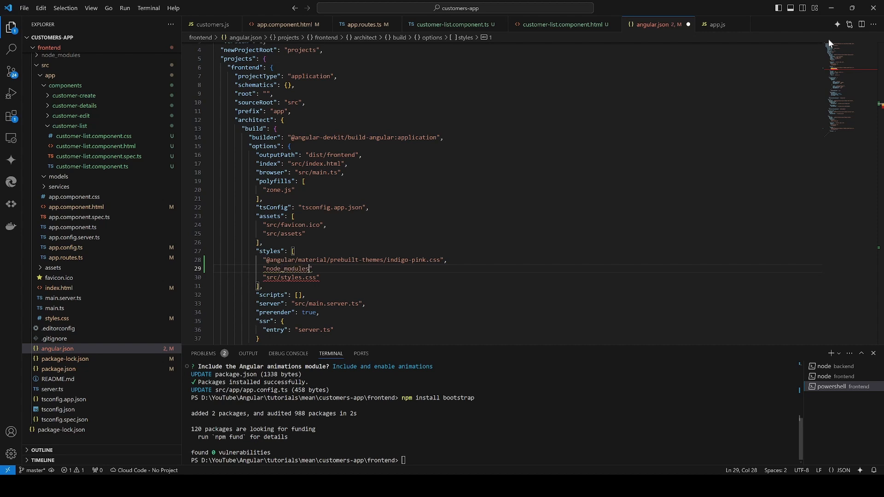
type("/")
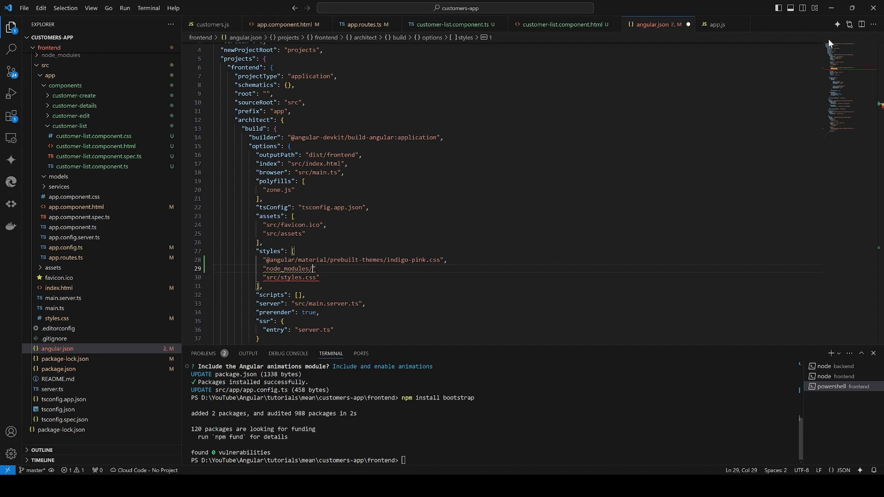
type("bootstra")
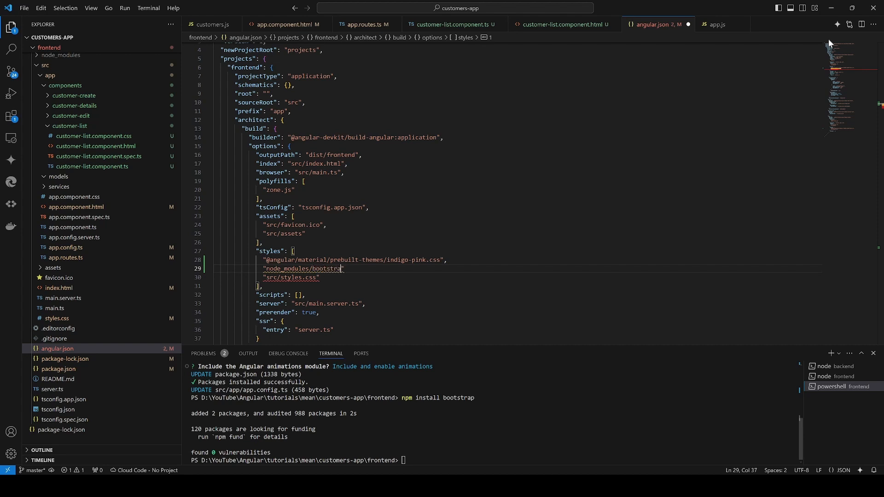
type("/")
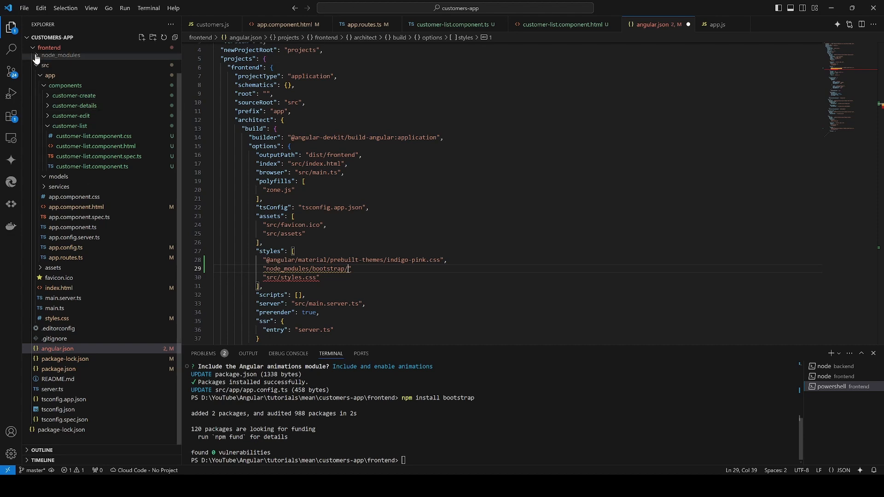
left_click(59, 54)
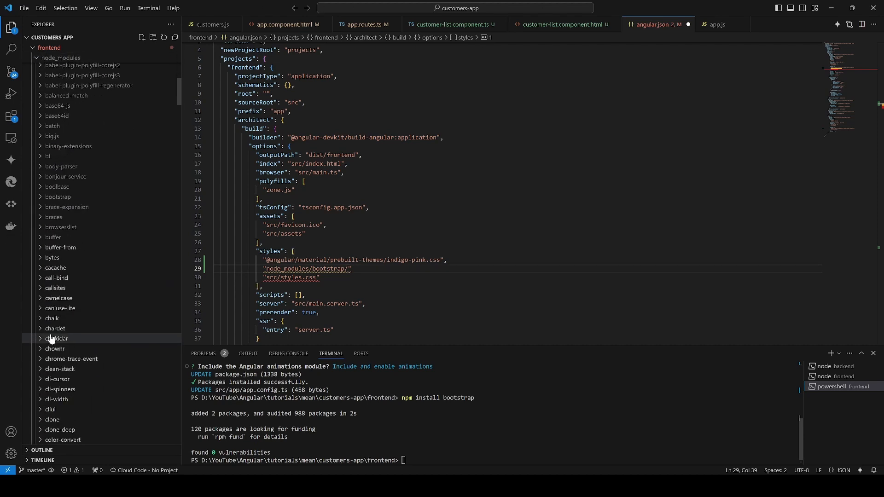
scroll("down", 3)
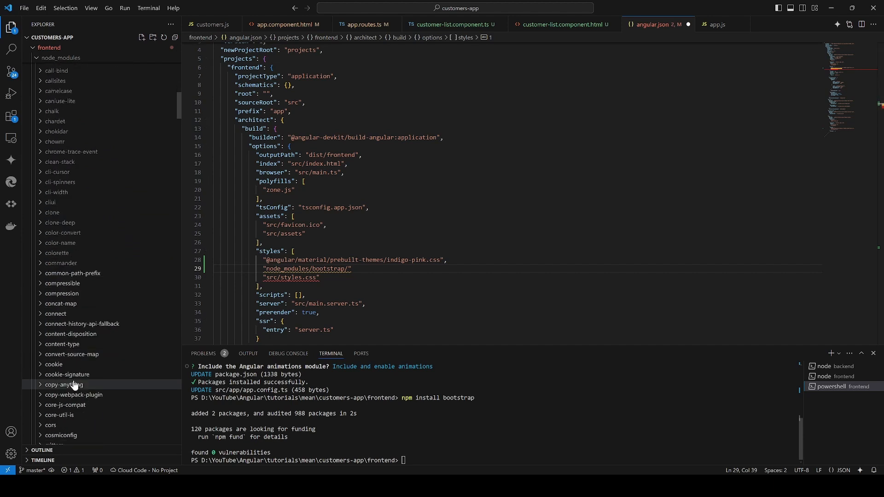
scroll("down", 3)
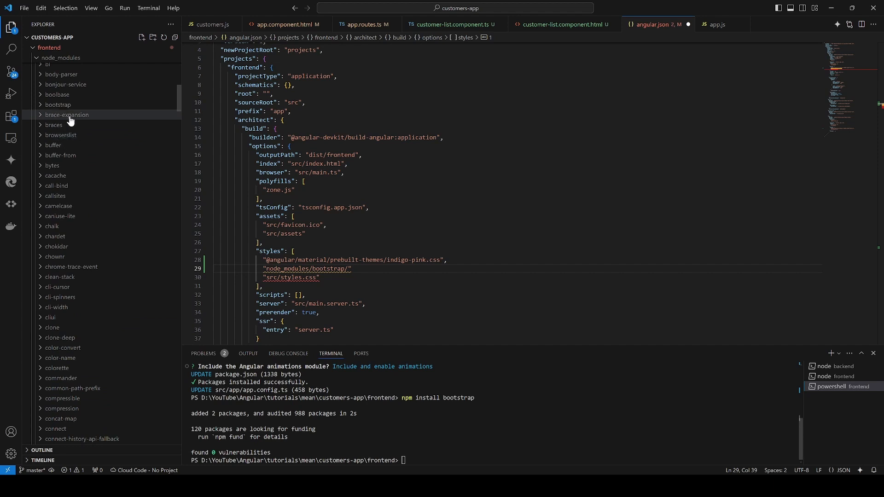
left_click(57, 104)
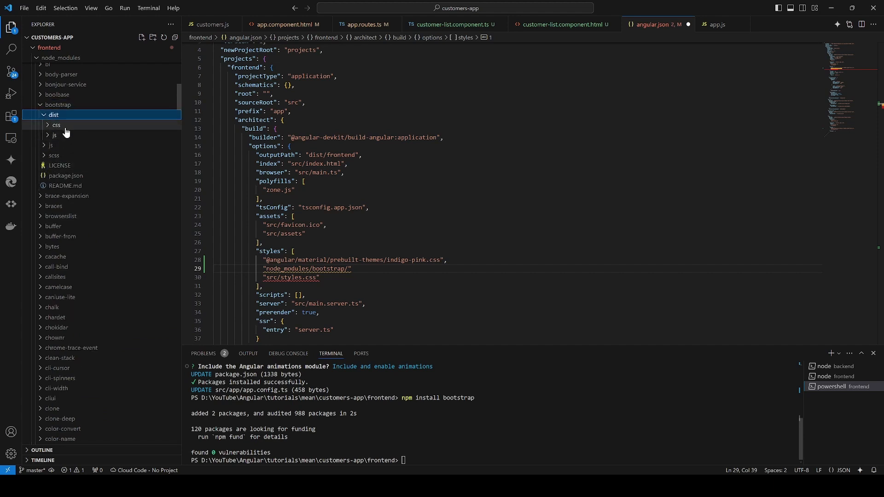
left_click(56, 125)
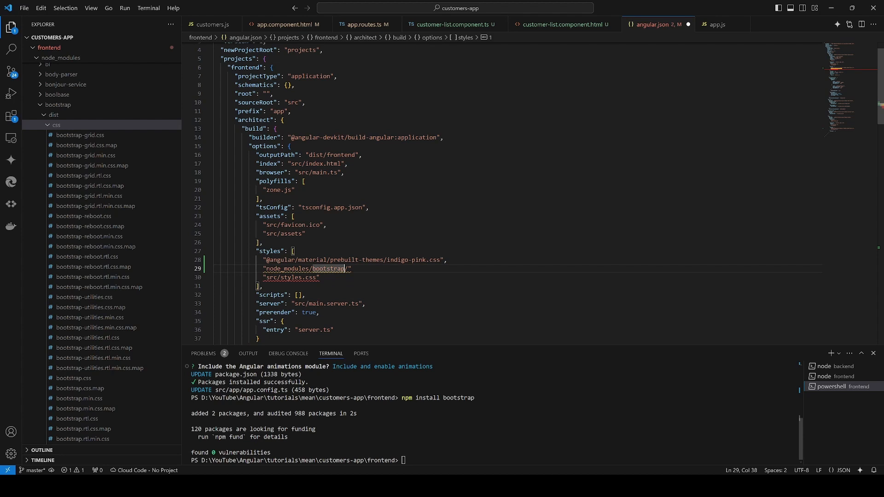
Complete the styles entry as node_modules/bootstrap/dist/css/bootstrap.min.css.
type("dist/")
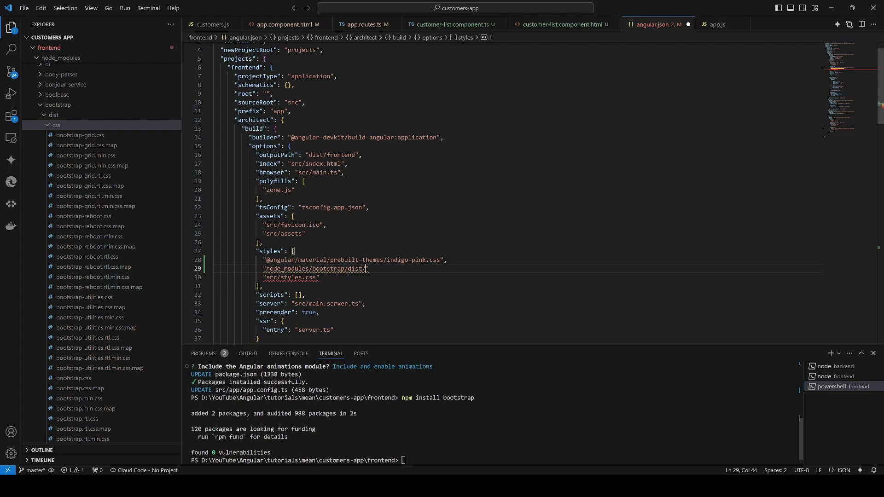
type("css/")
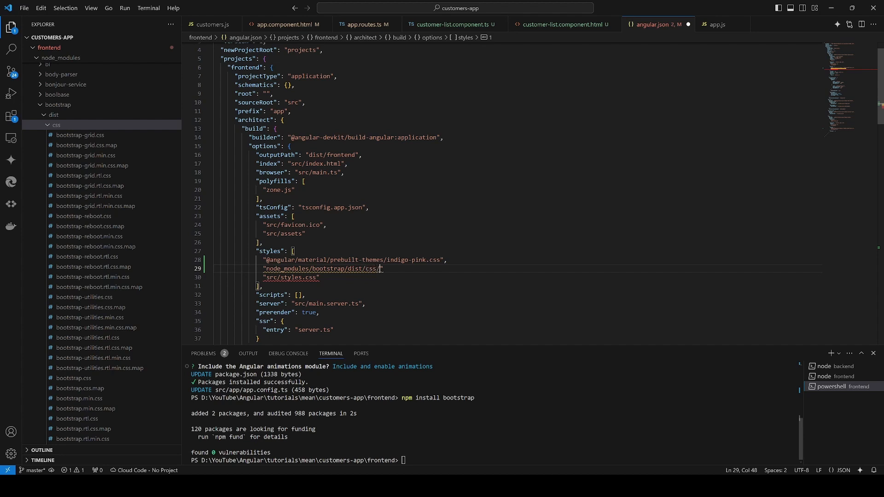
type("bootstrap")
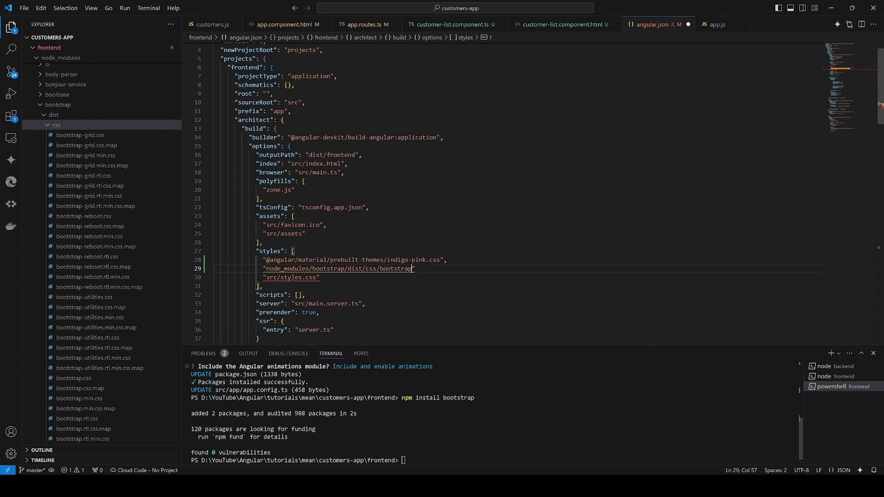
type(".min.")
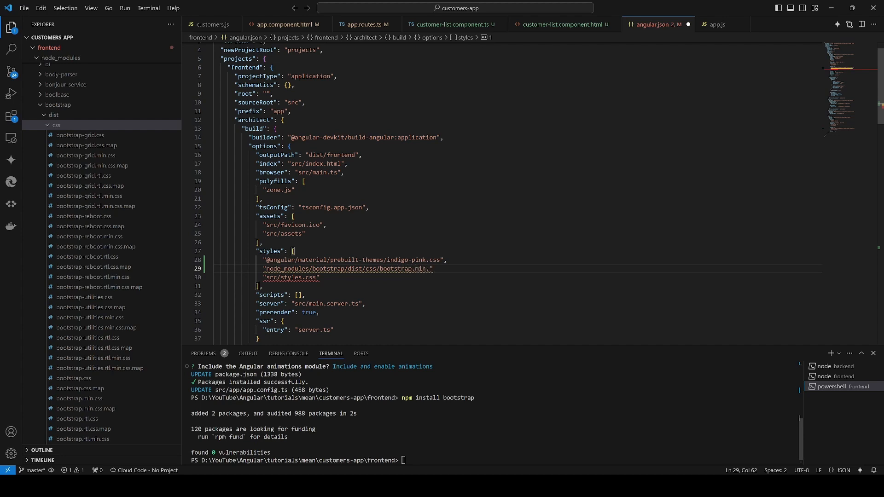
type("css")
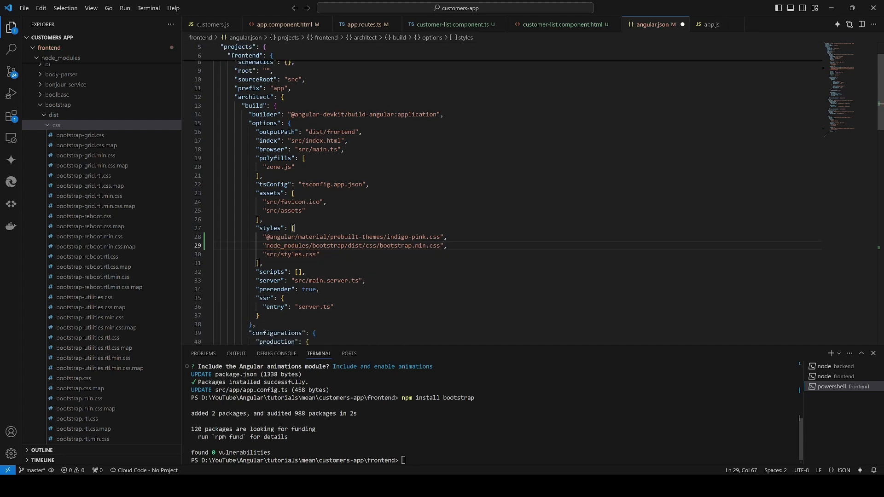
Start a scripts entry with node_modules/bootstrap/dist/js/ while browsing Bootstrap's folders in the Explorer.
left_click(327, 280)
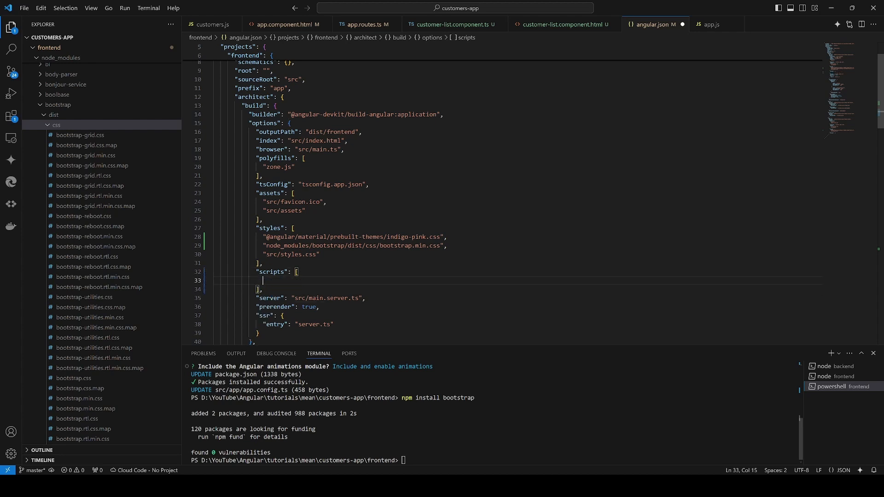
type("\"\"")
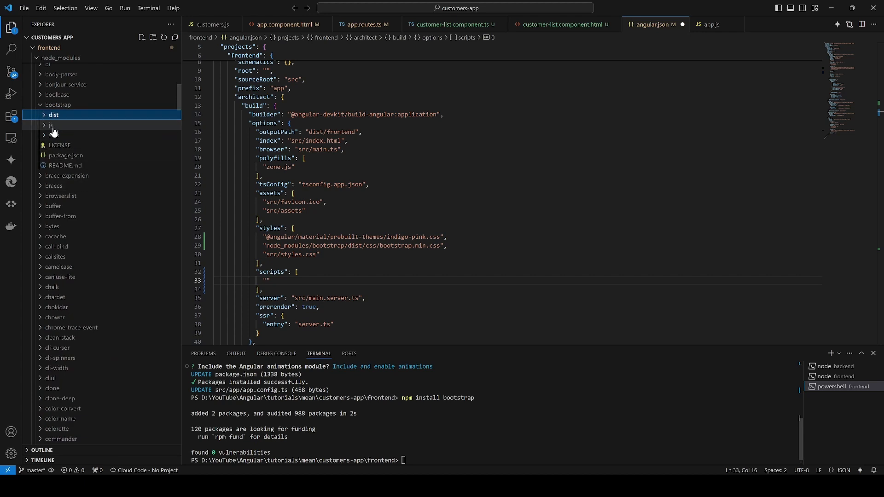
left_click(50, 124)
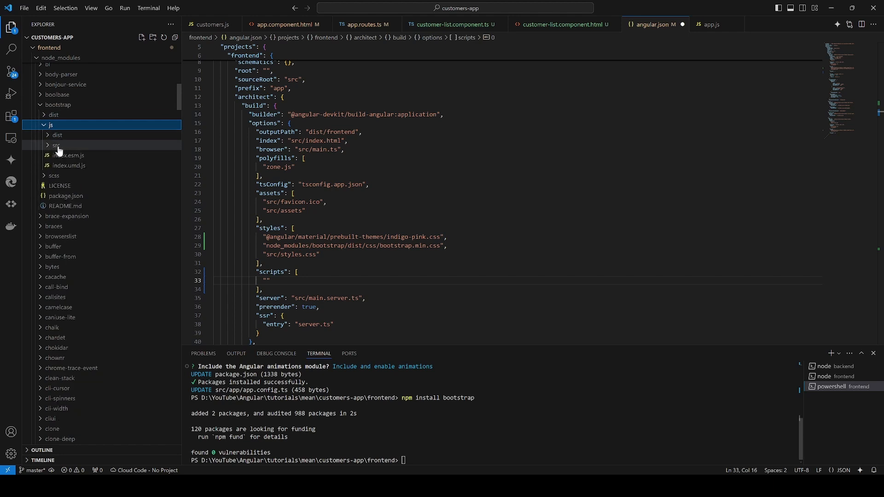
left_click(56, 135)
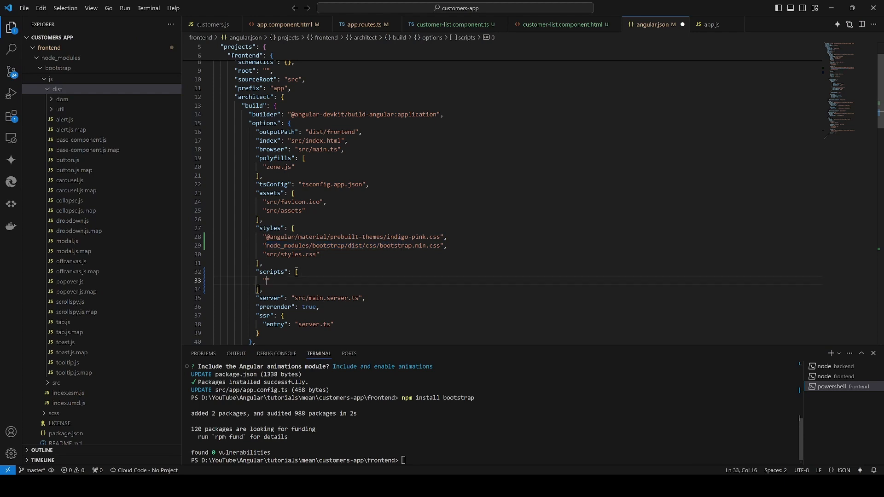
type("node_modules/bootstrap/dist/")
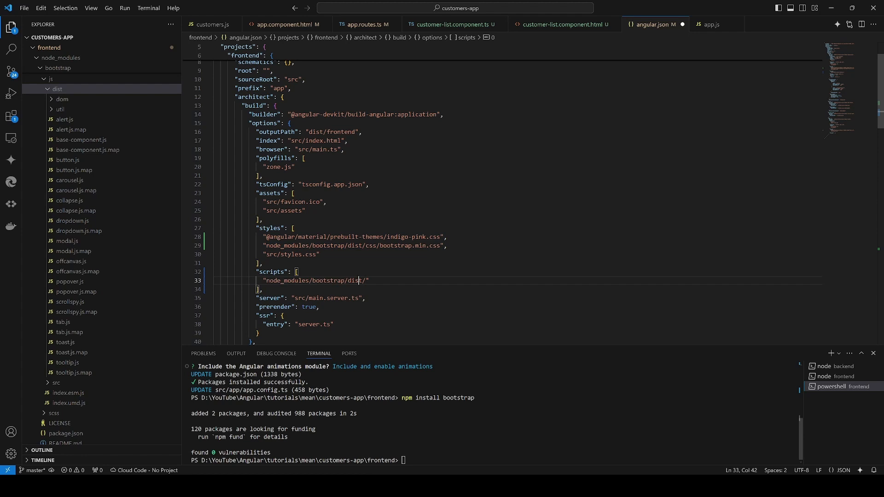
double_click(356, 279)
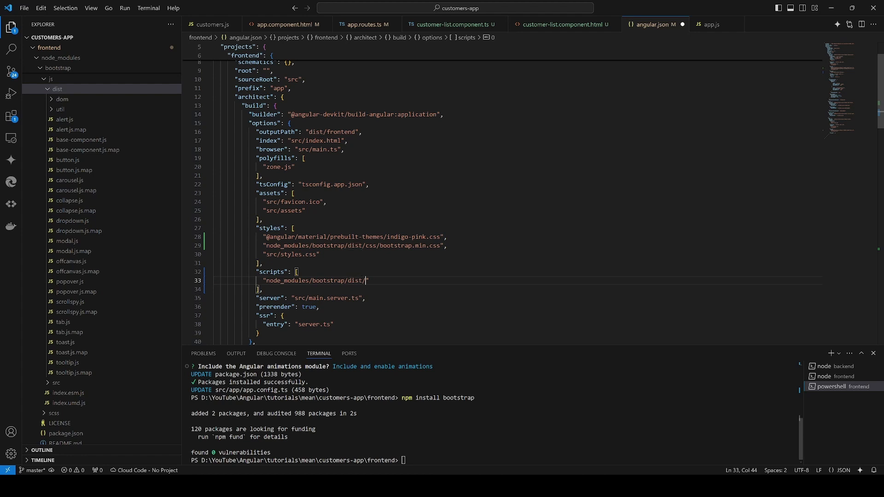
type("js")
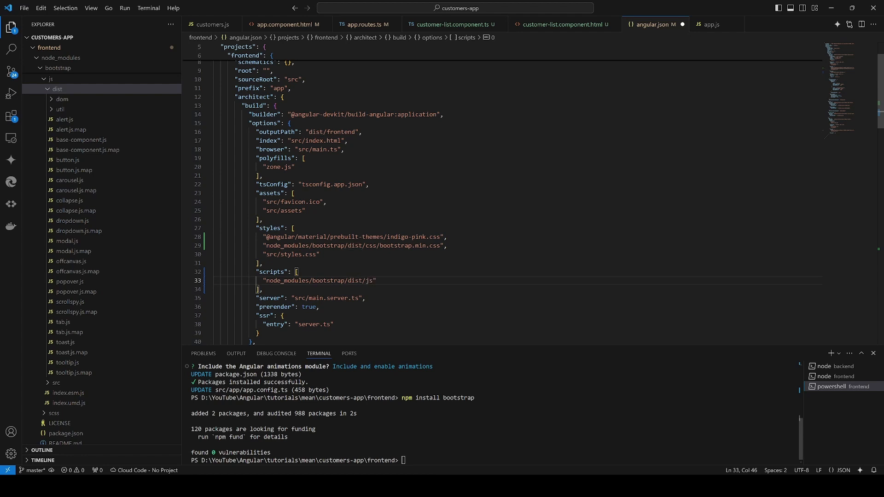
type("/")
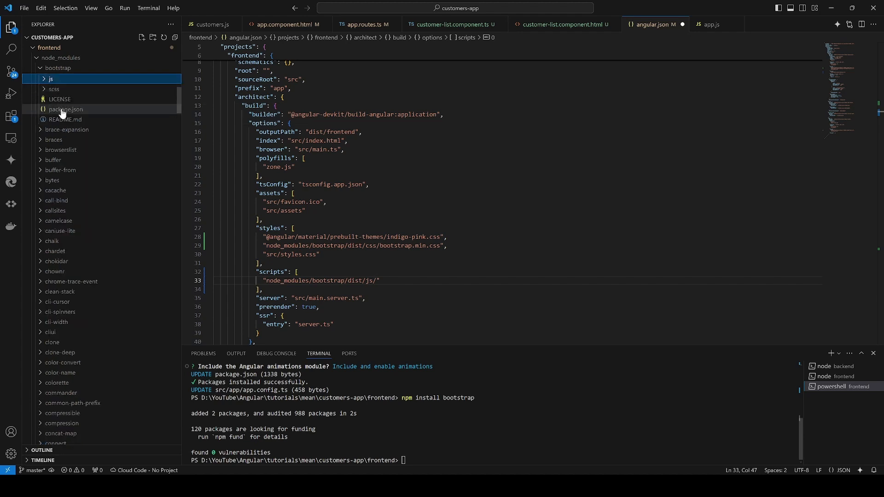
Complete the scripts entry as node_modules/bootstrap/dist/js/bootstrap.min.js.
left_click(53, 92)
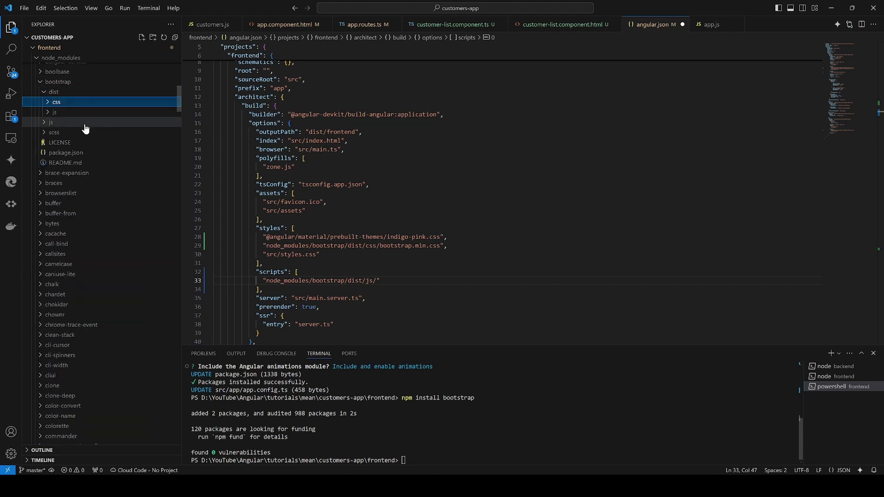
left_click(53, 111)
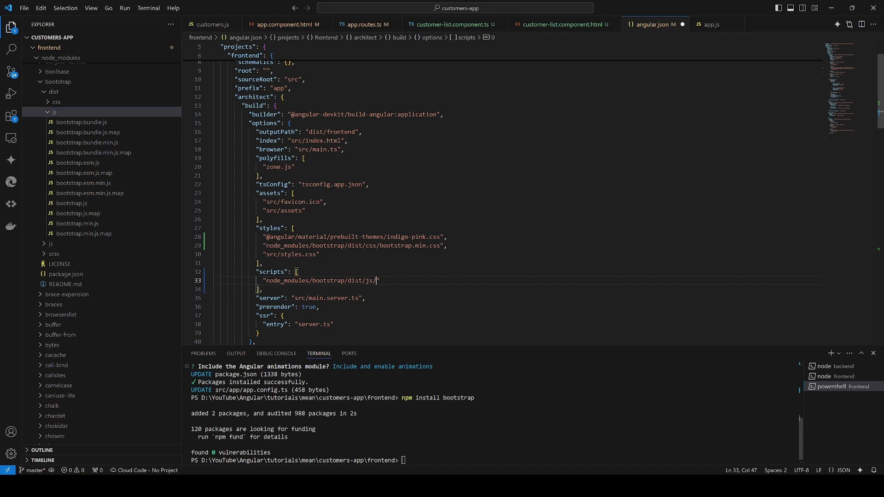
type("b")
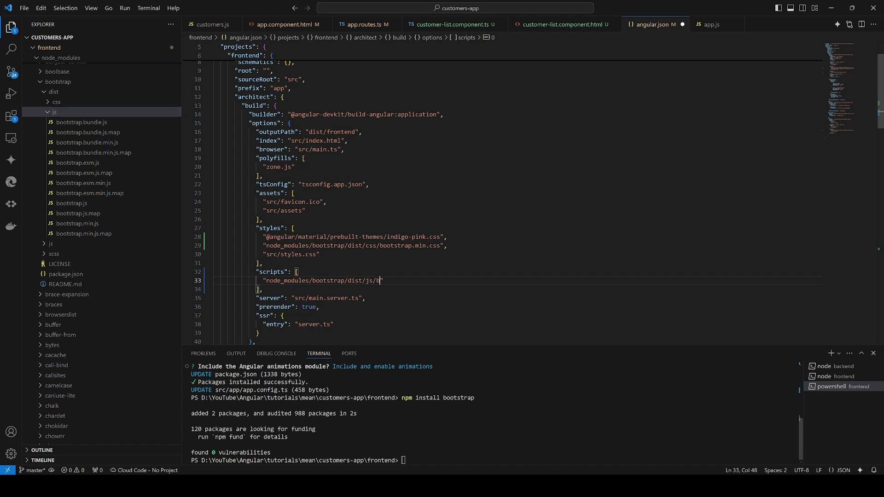
type("ootstrap.min.")
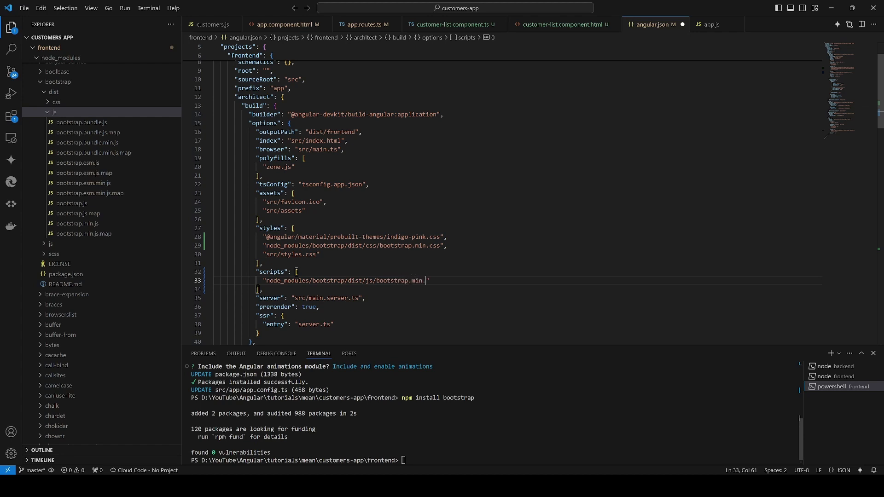
type("js")
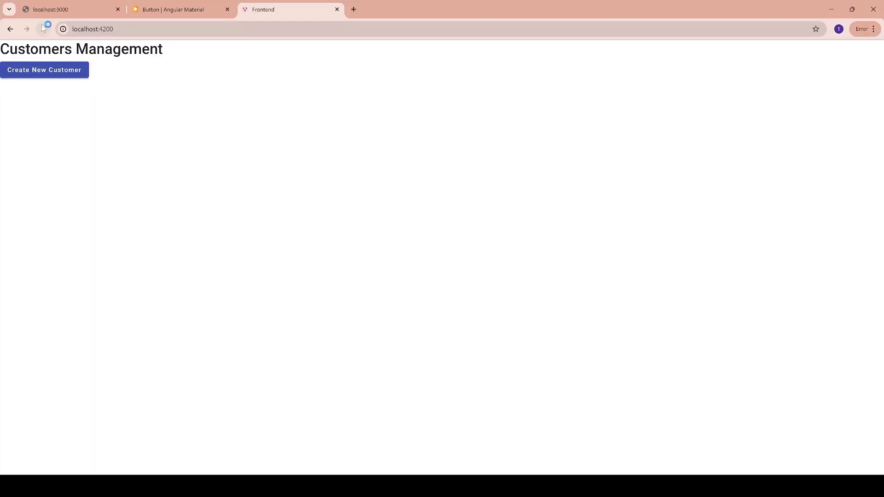
Bring up the Customers Management app at localhost:4200 in Chrome.
triple_click(81, 48)
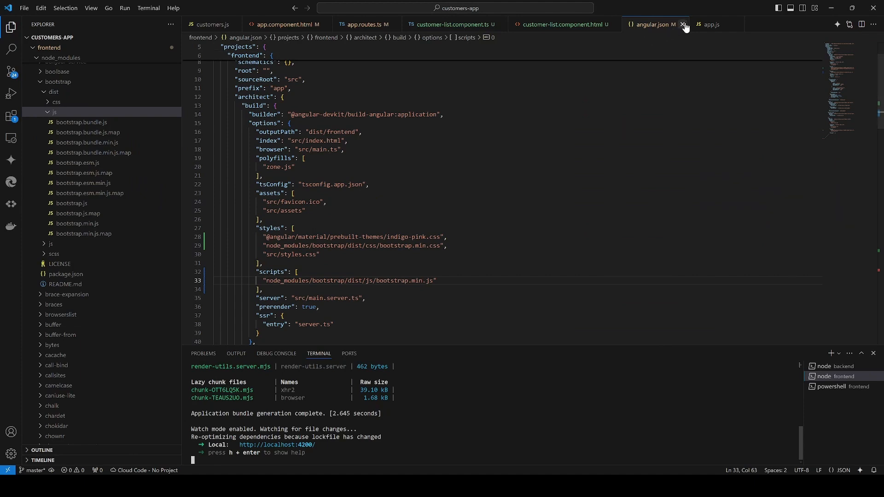
Close angular.json and start a <div class> tag atop app.component.html.
left_click(683, 23)
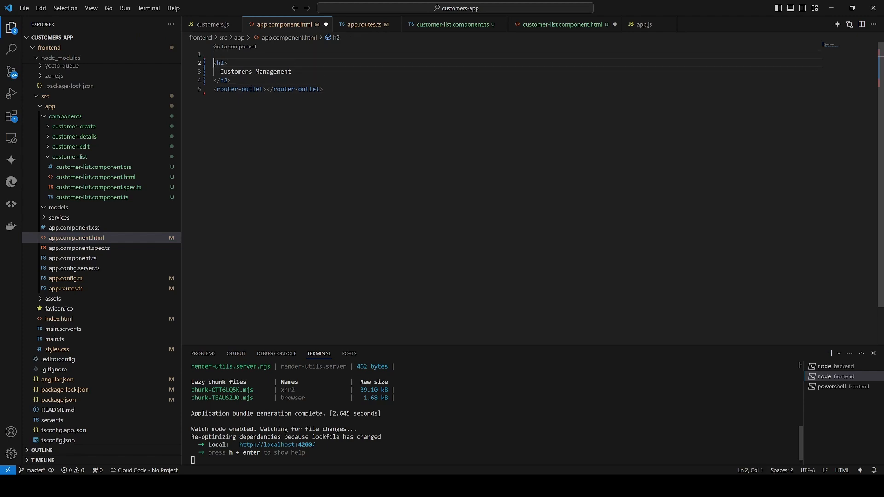
type("<div cl")
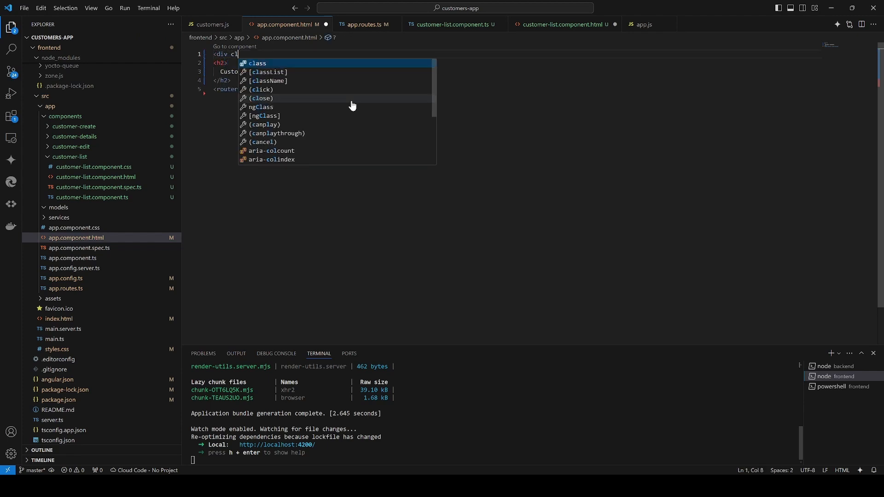